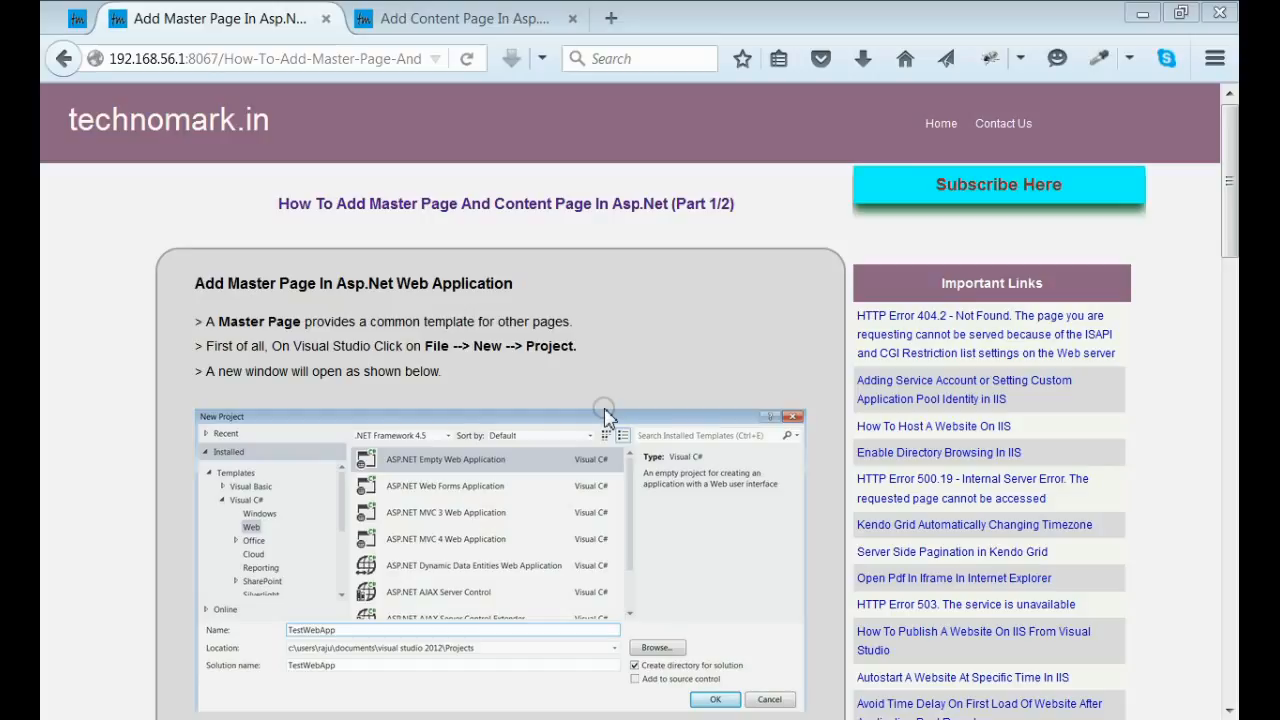
# Switch from the Firefox master page tutorial to the TestWebsite solution in Visual Studio
pyautogui.click(714, 699)
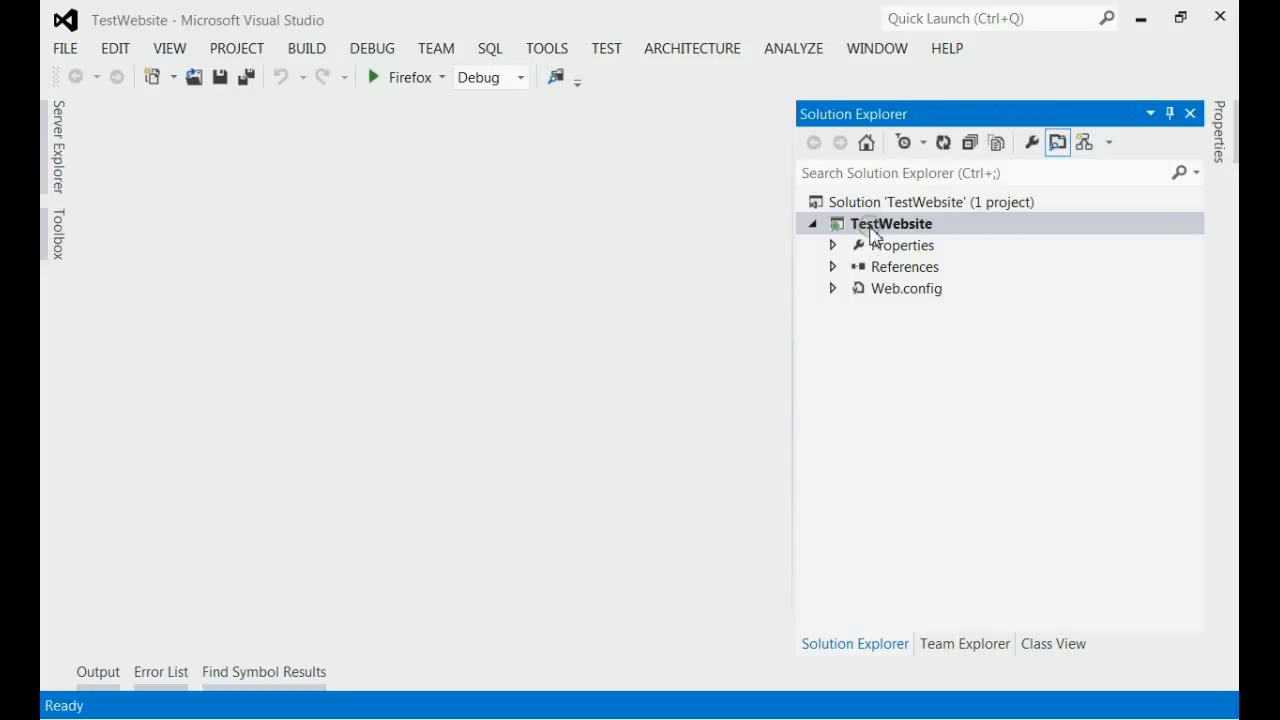
# Open the Add New Item dialog from the TestWebsite project's context menu in Solution Explorer
pyautogui.click(890, 223)
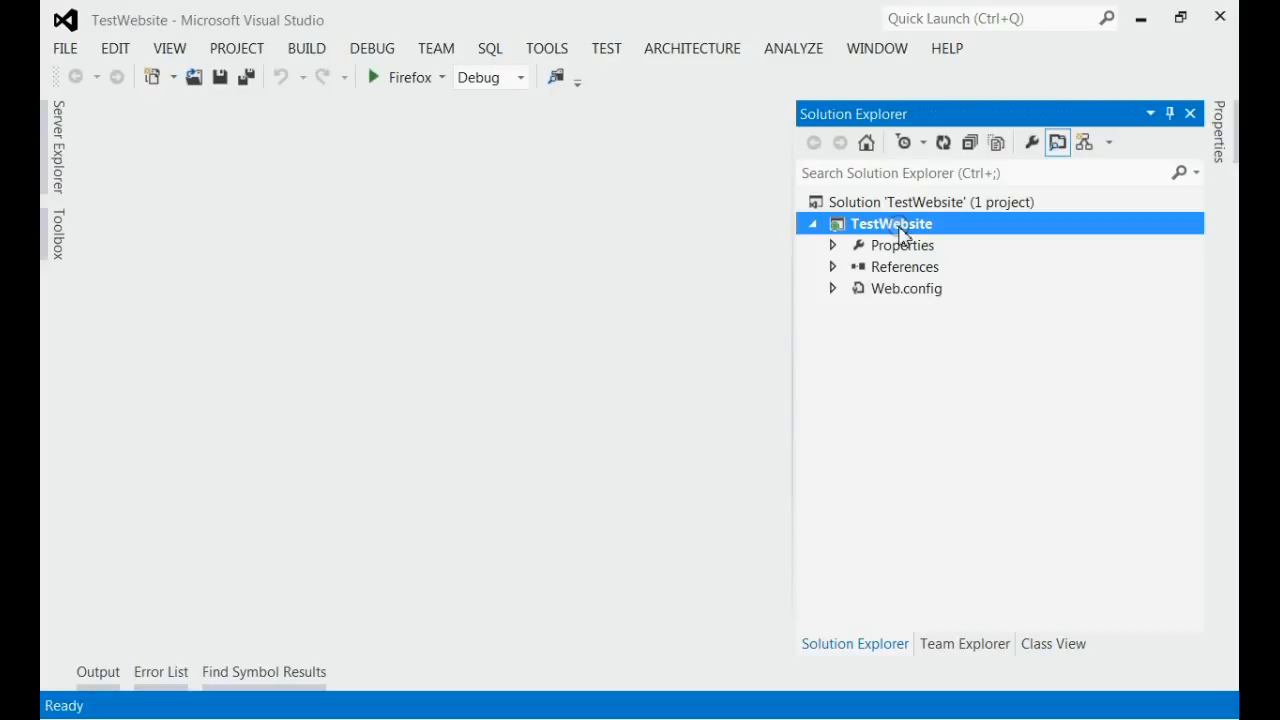
pyautogui.rightClick(891, 223)
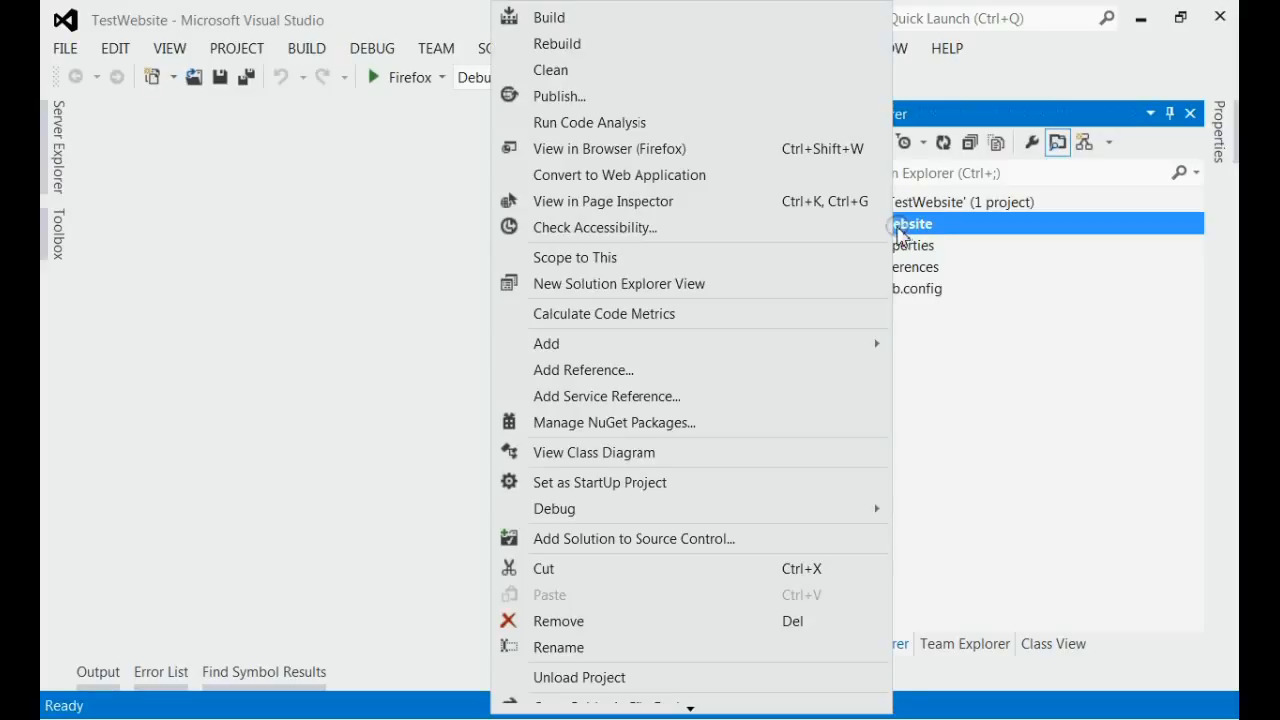
pyautogui.moveTo(546, 343)
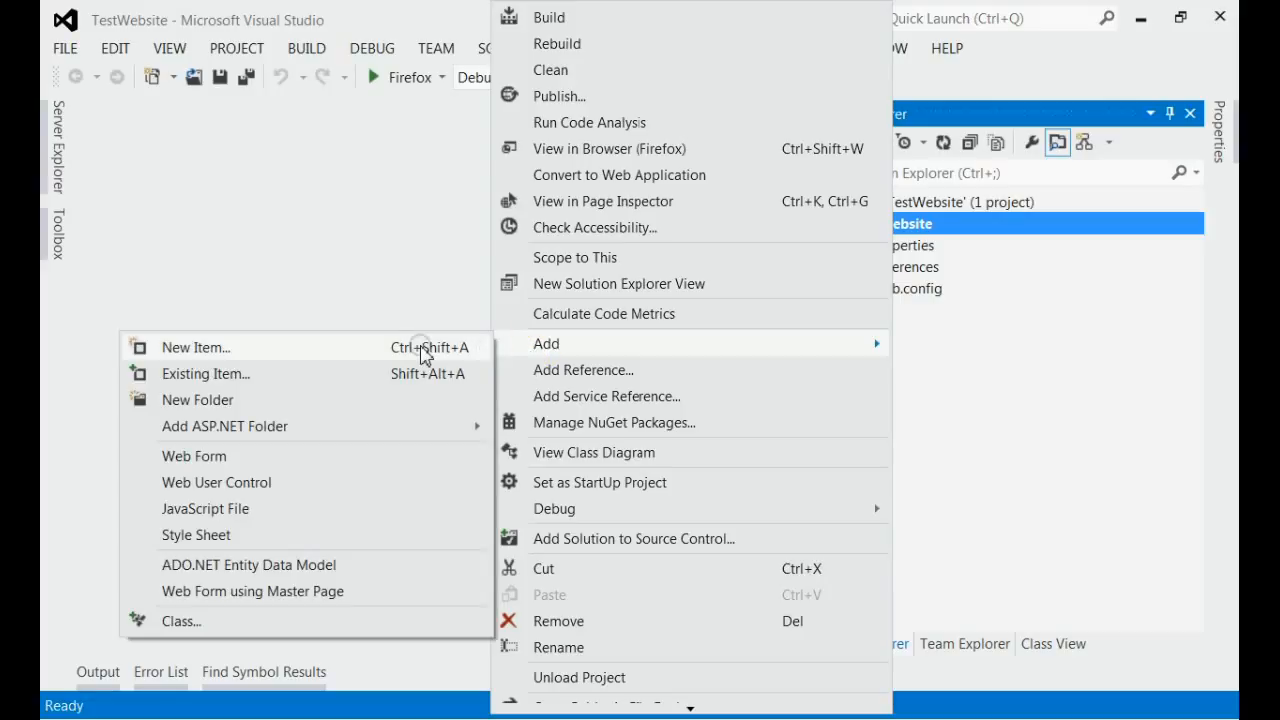
pyautogui.click(195, 347)
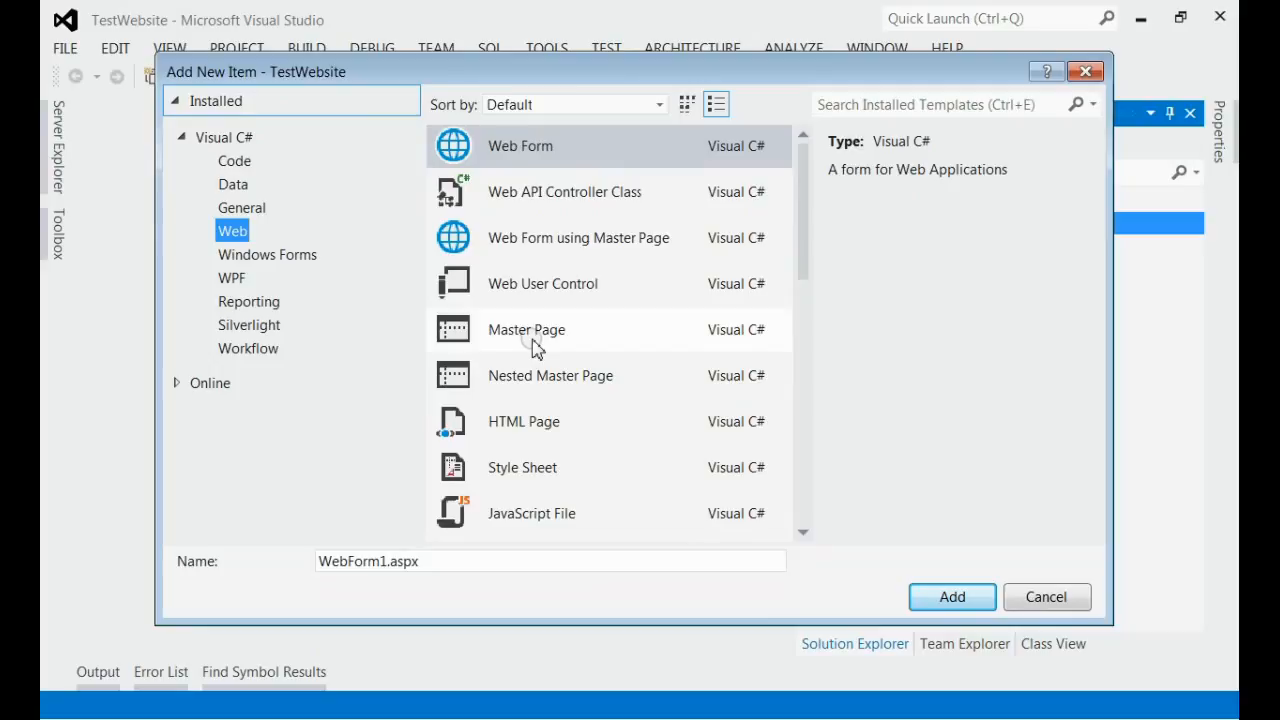
# Create Main.Master from the Master Page template and open its default markup
pyautogui.click(527, 329)
pyautogui.write('Main.Master')
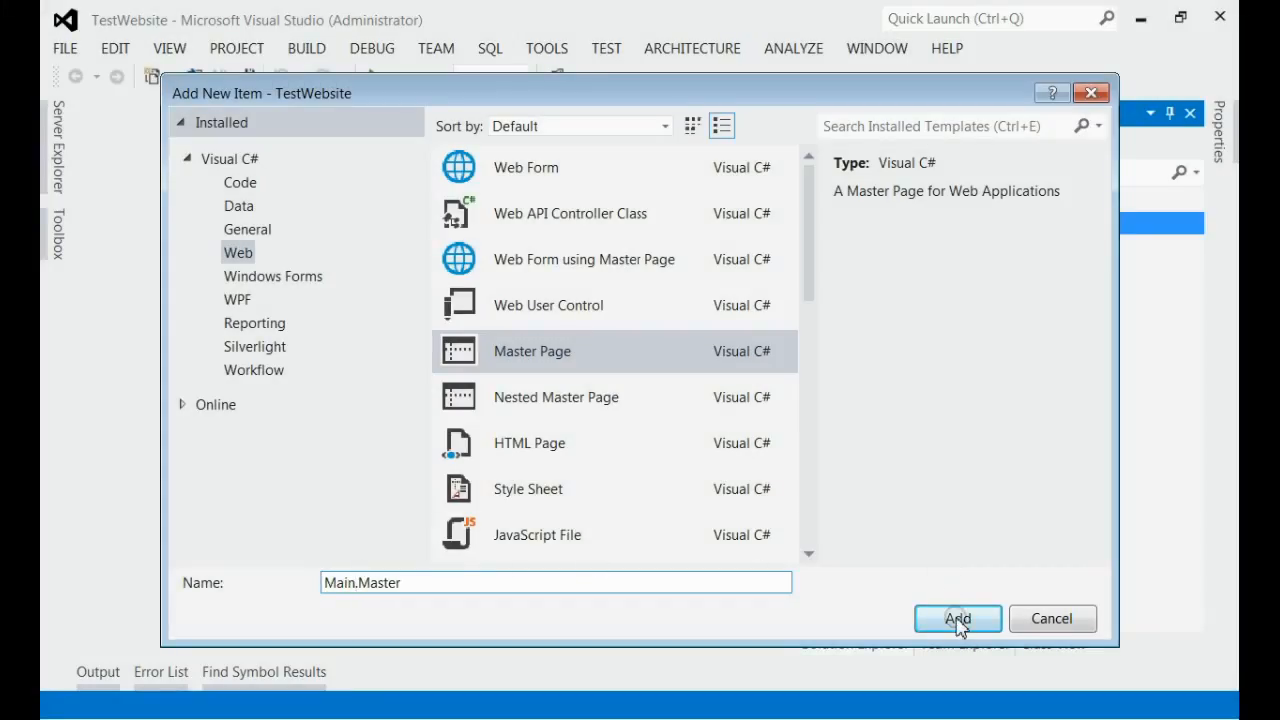
pyautogui.click(957, 618)
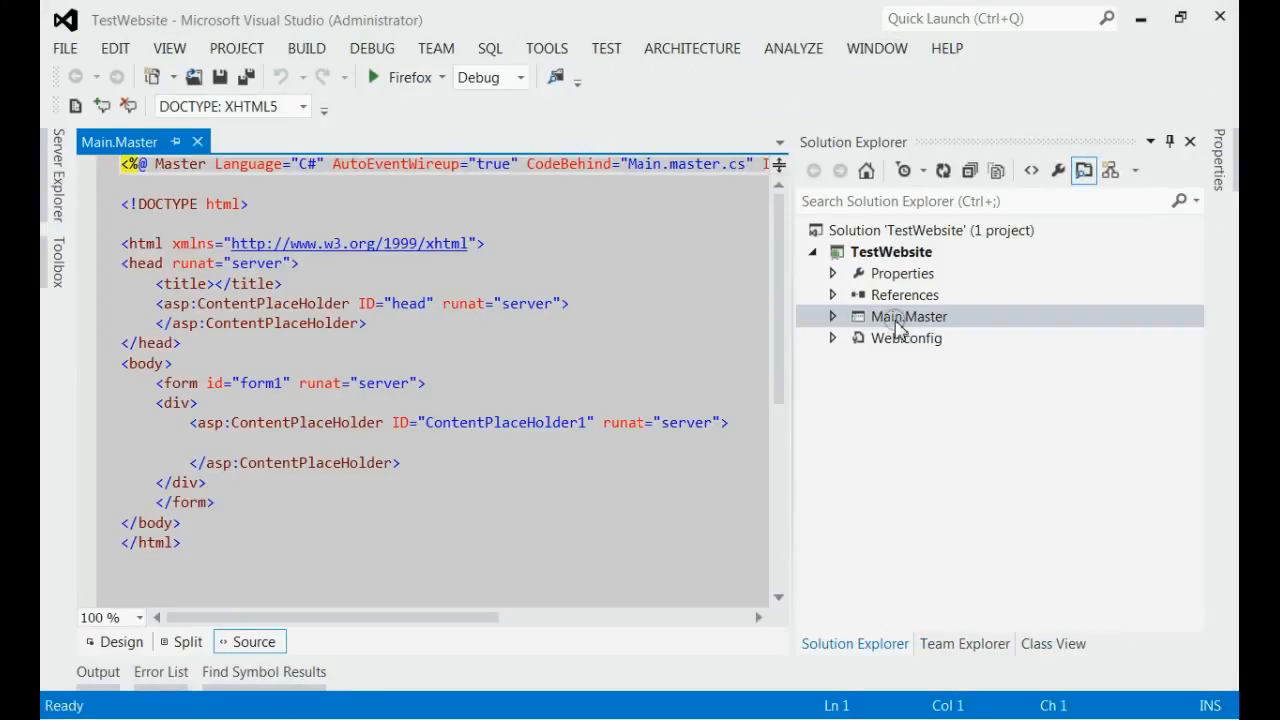
pyautogui.click(908, 316)
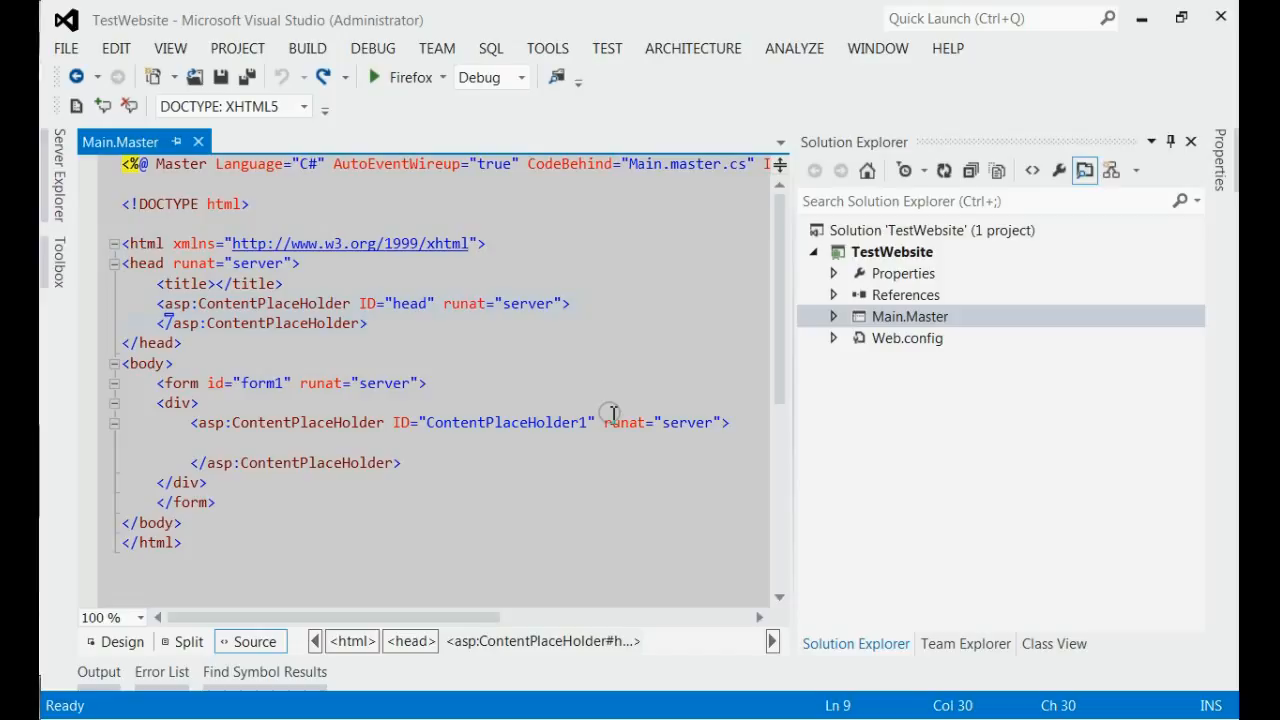
pyautogui.moveTo(630, 428)
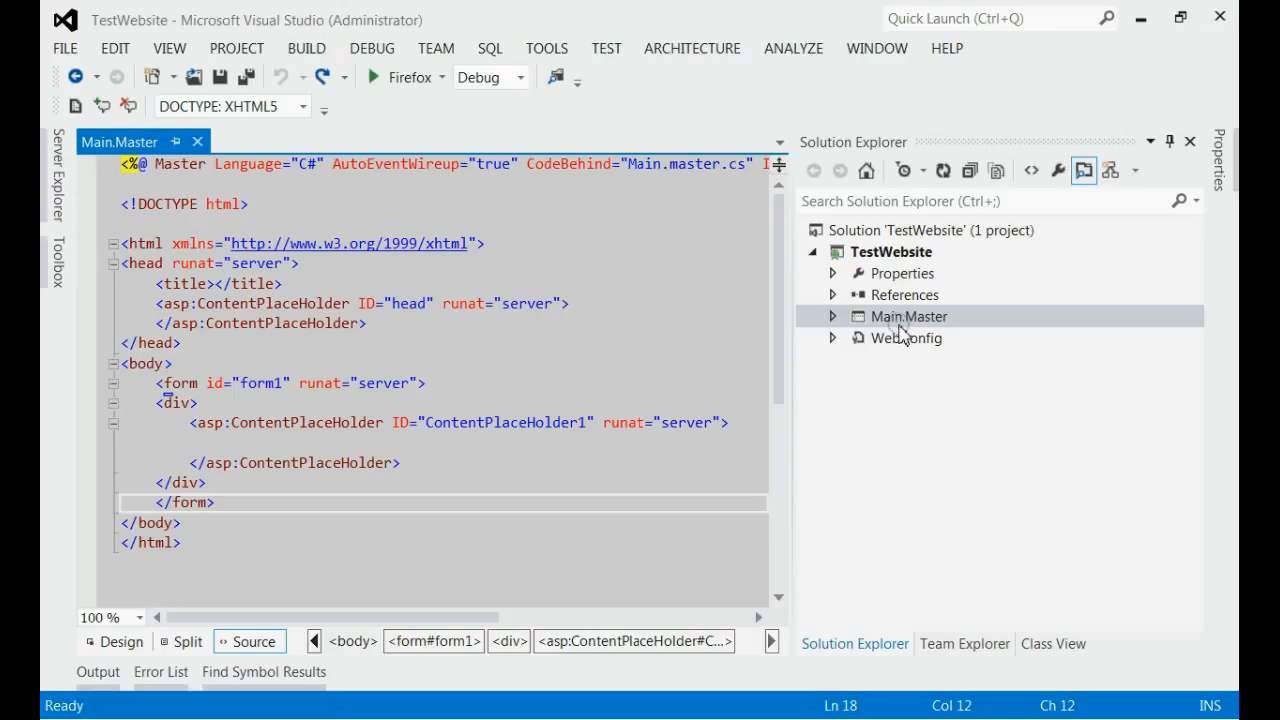
pyautogui.click(909, 316)
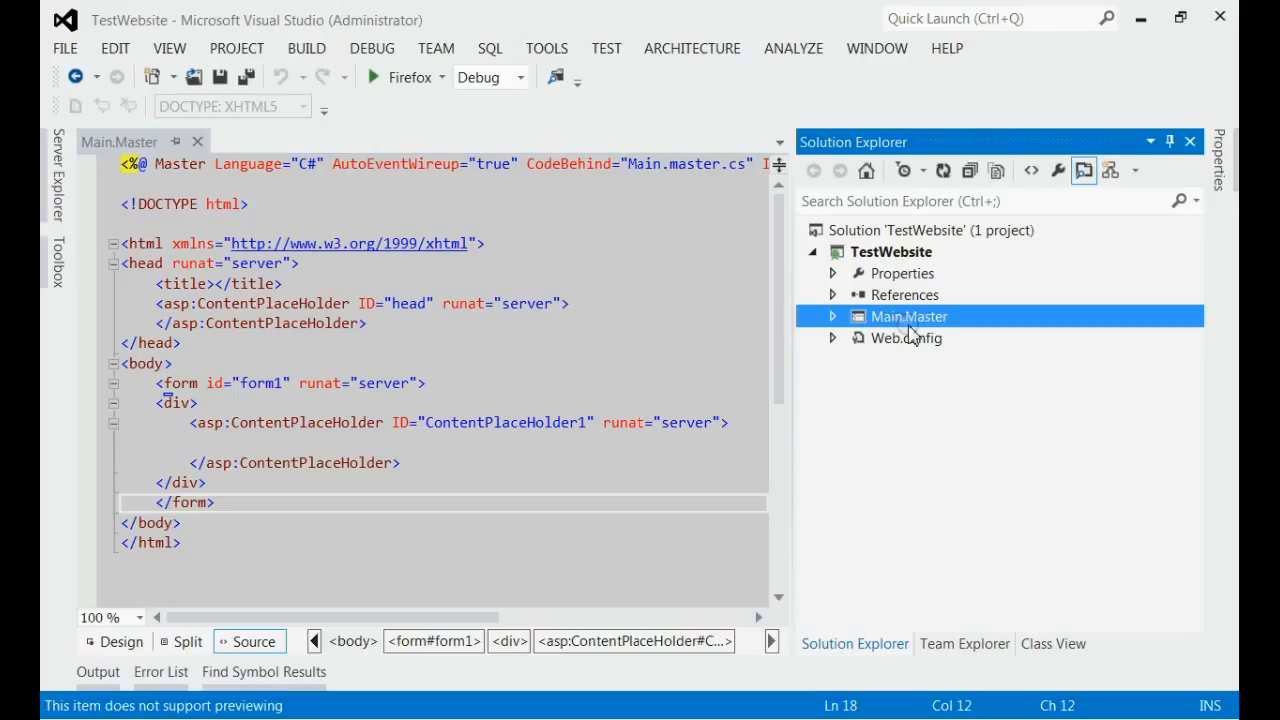